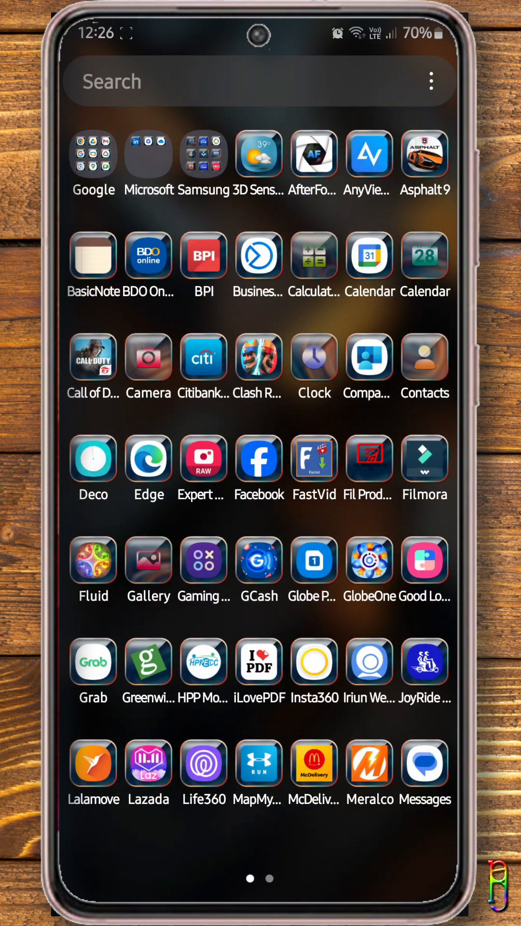
Place the Clash Royale icon from the app list onto the Home screen
drag(257, 359, 217, 56)
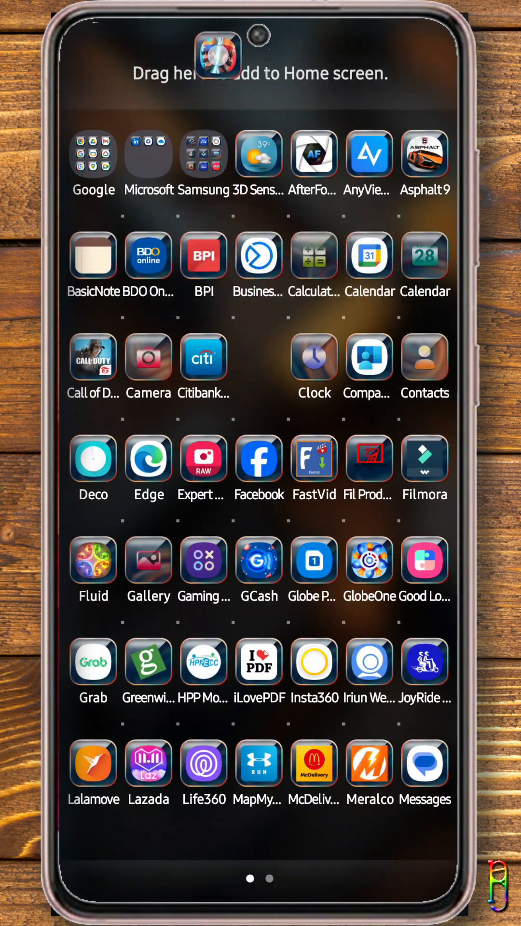
drag(217, 56, 258, 313)
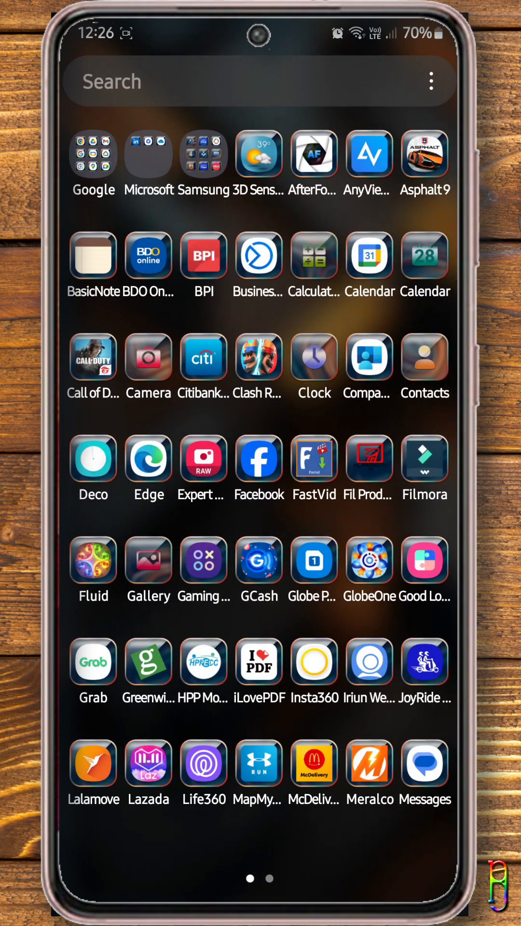
click(148, 357)
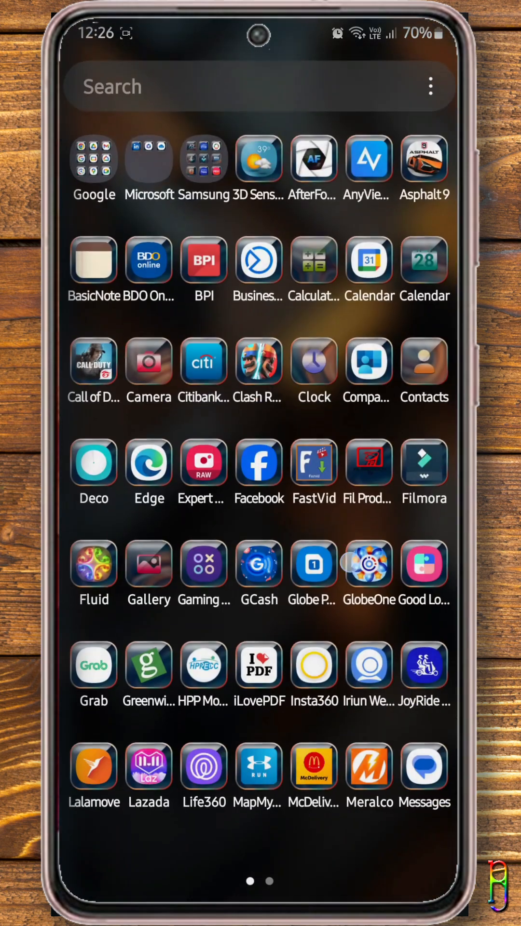
click(93, 260)
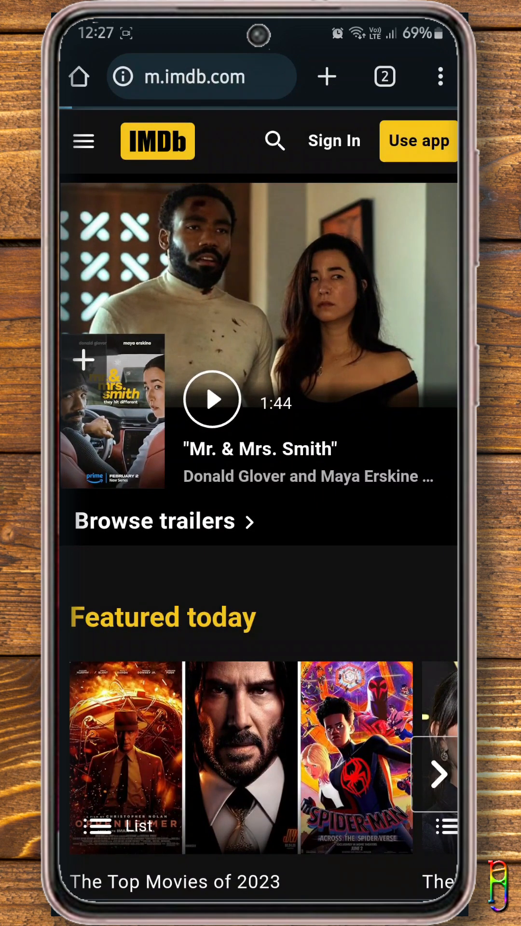
Add m.imdb.com to the Home screen as a shortcut named IMDb via Chrome's menu
click(440, 77)
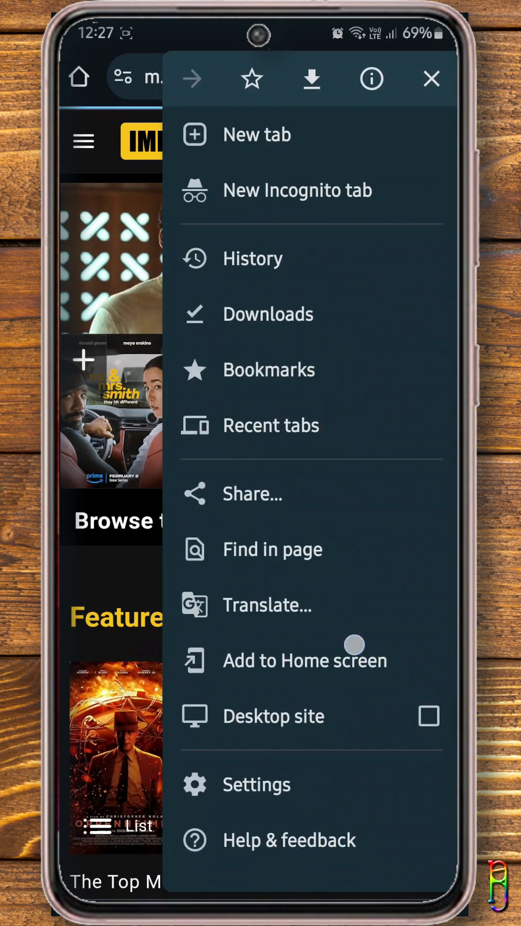
click(304, 660)
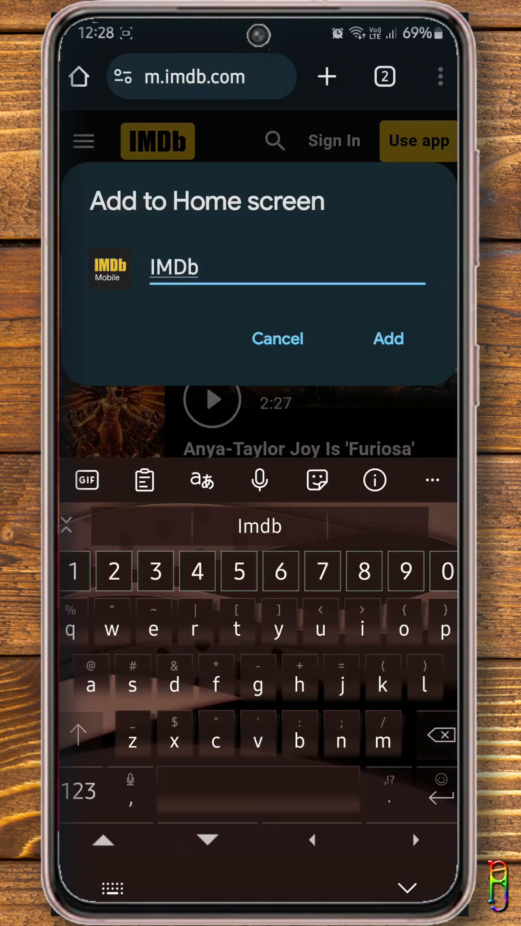
click(388, 338)
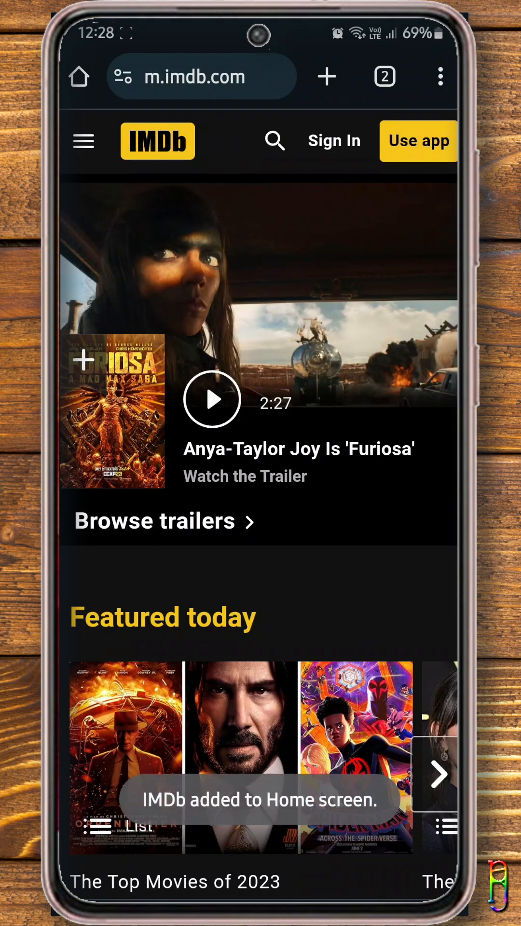